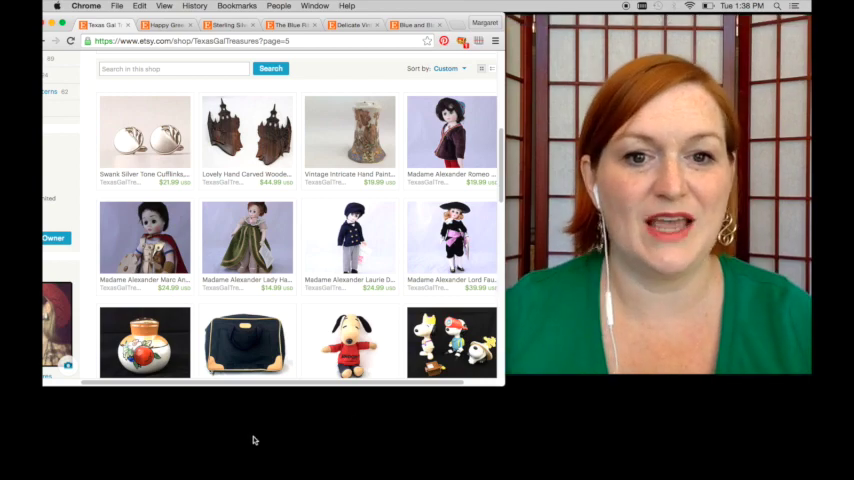
mouse_move(348, 136)
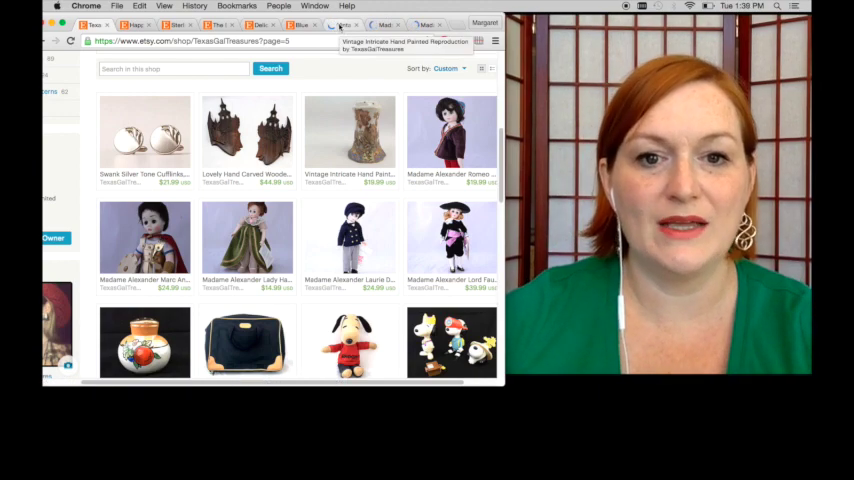
Open the hat pin holder listing and save its listing photos to the desktop as JPGs
left_click(348, 132)
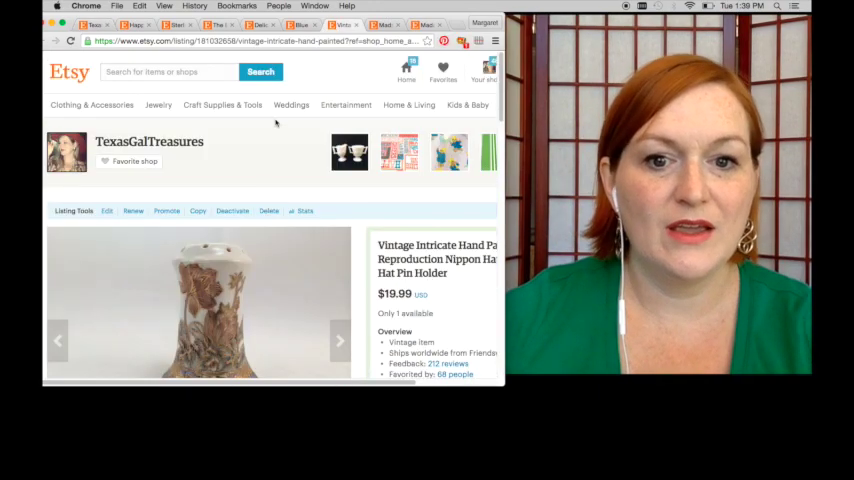
scroll("down", 3)
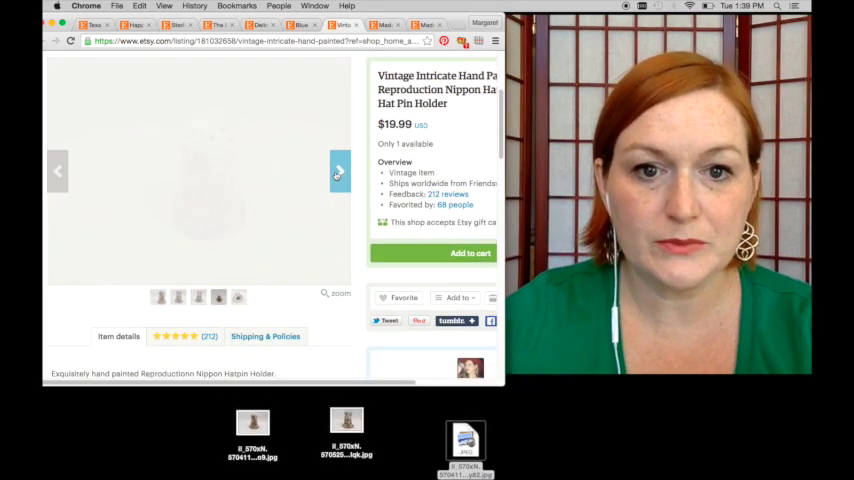
left_click(340, 164)
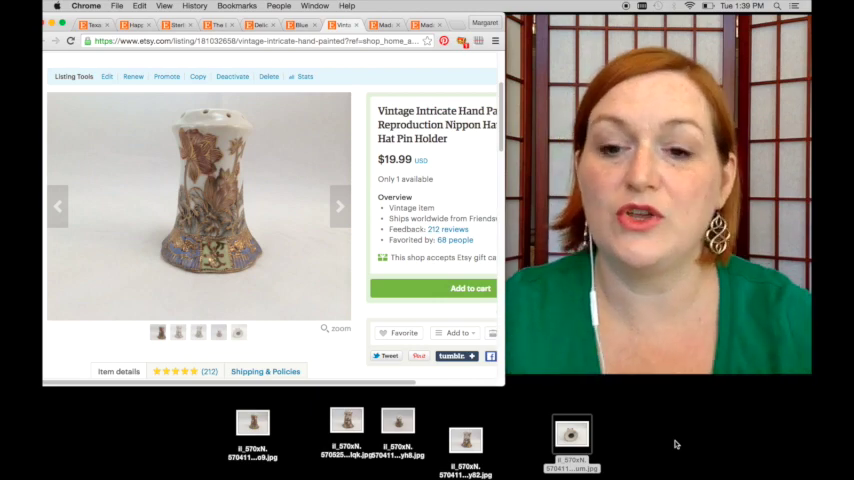
mouse_move(204, 430)
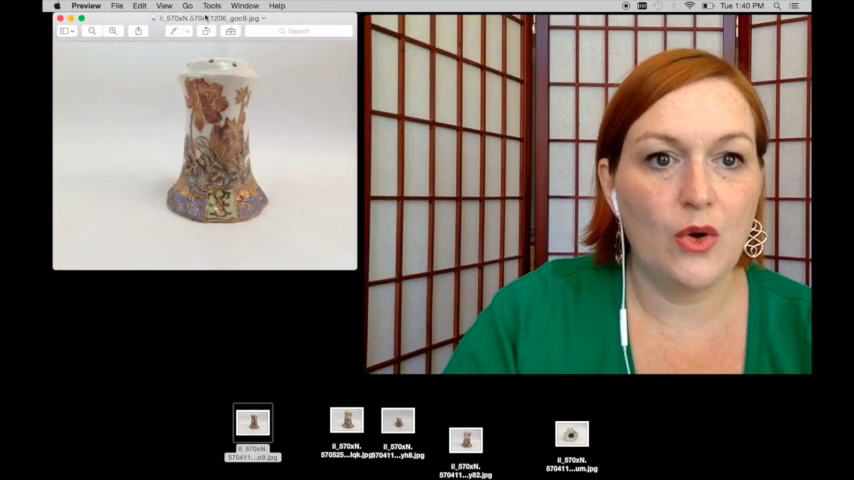
Brighten the faded hat pin holder photo using Tools > Adjust Color levels
left_click(212, 6)
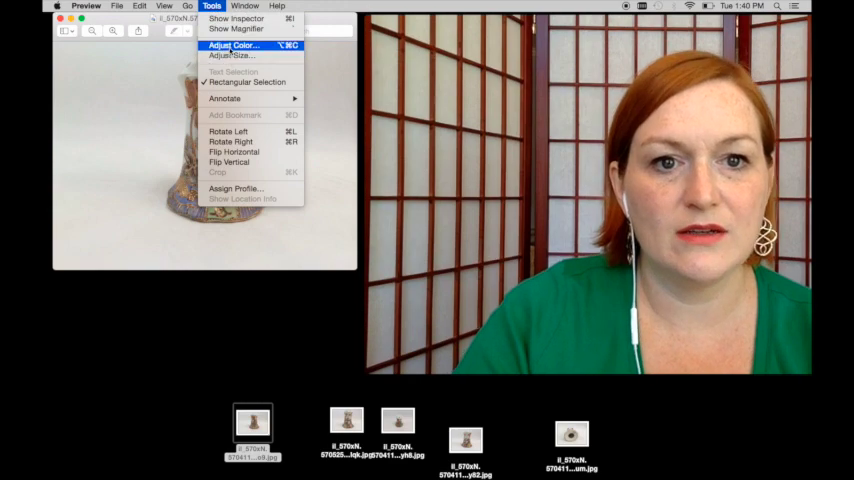
left_click(234, 44)
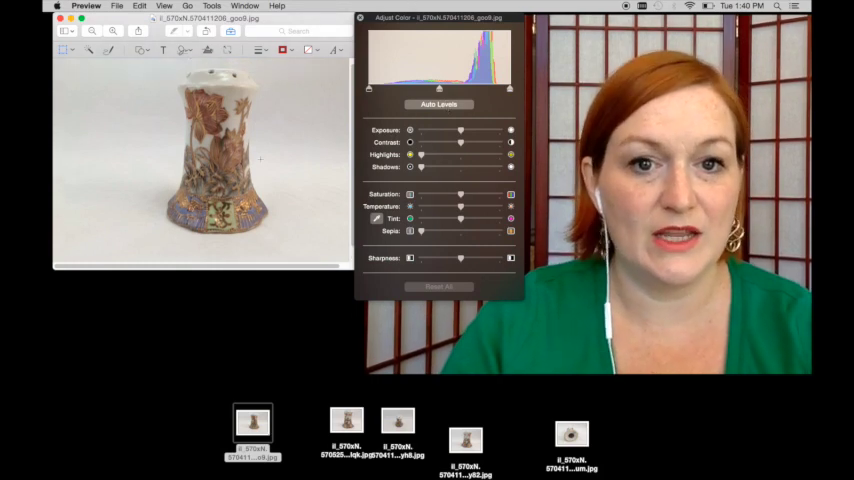
left_click(440, 104)
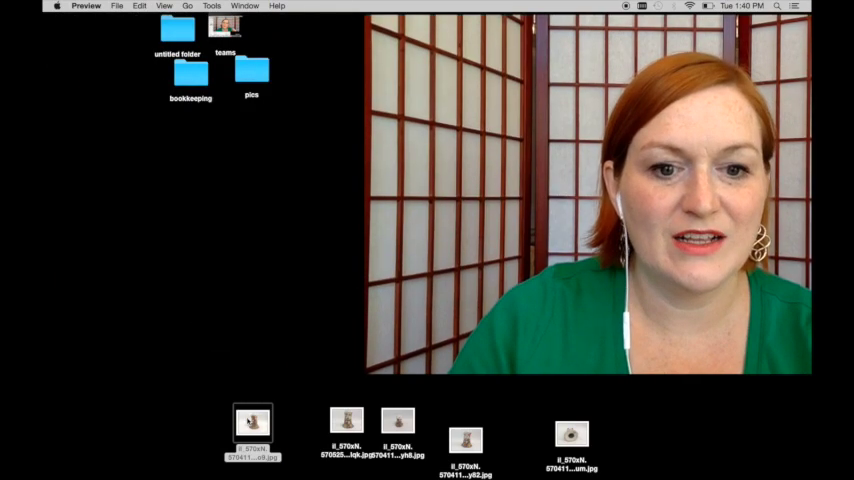
Apply further Adjust Color tweaks to the second hat pin holder photo
left_click(212, 6)
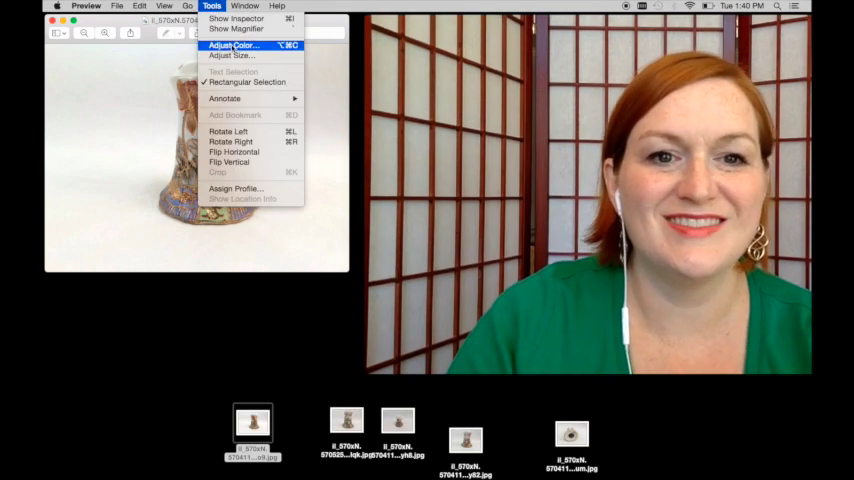
left_click(232, 44)
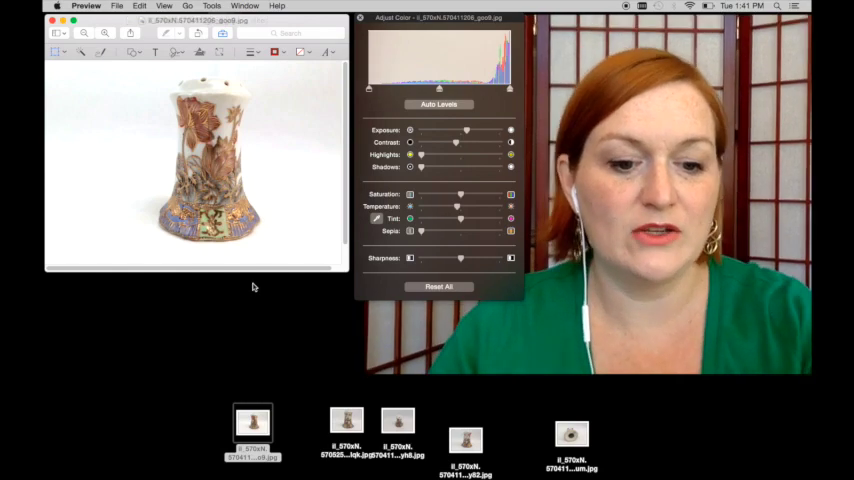
left_click(118, 8)
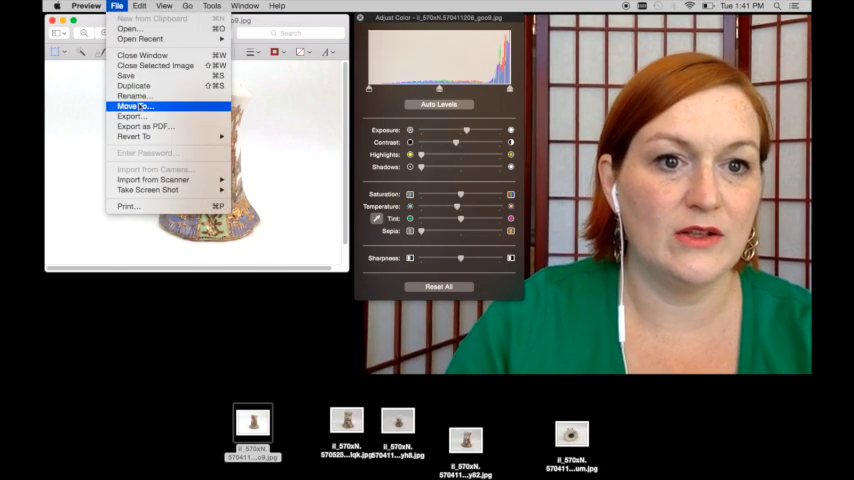
mouse_move(126, 76)
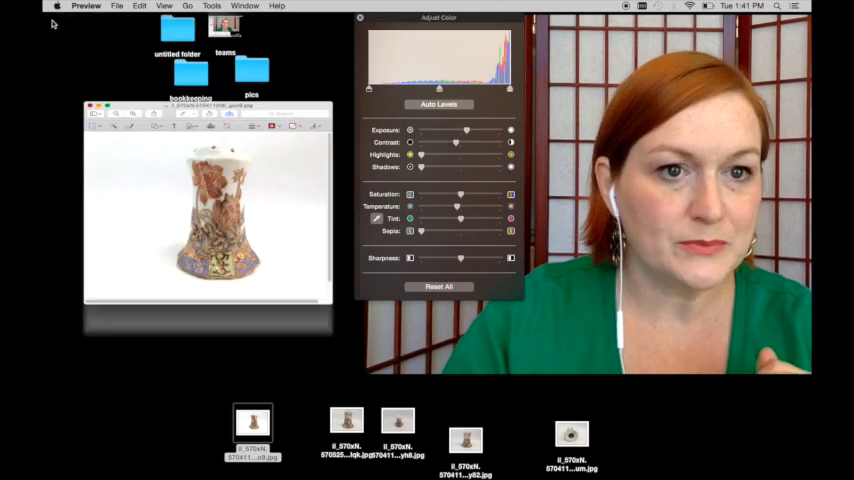
Brighten the top-view hat pin holder photo with the Adjust Color sliders
left_click(344, 420)
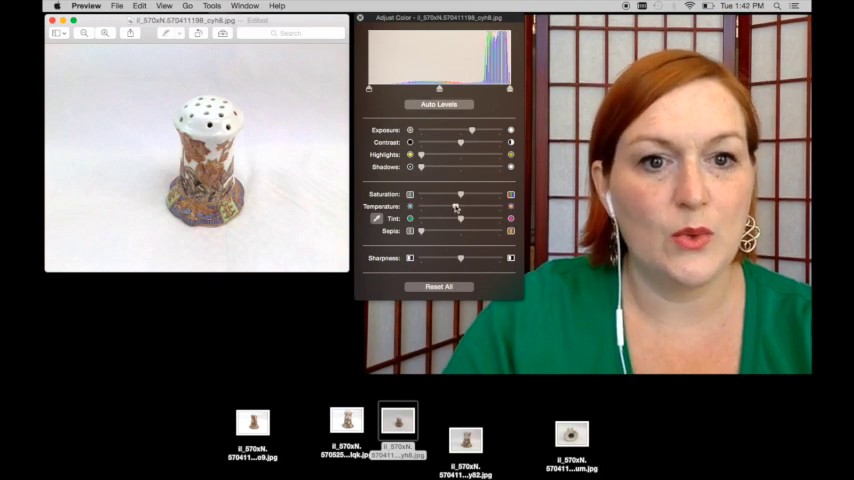
left_click_drag(460, 142, 474, 142)
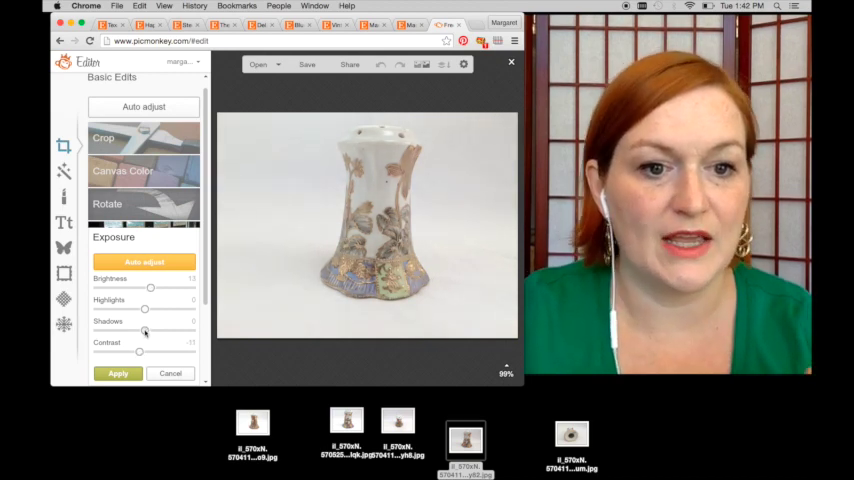
Raise the photo's exposure, then boost saturation and adjust colour temperature in Colors
left_click_drag(140, 352, 152, 352)
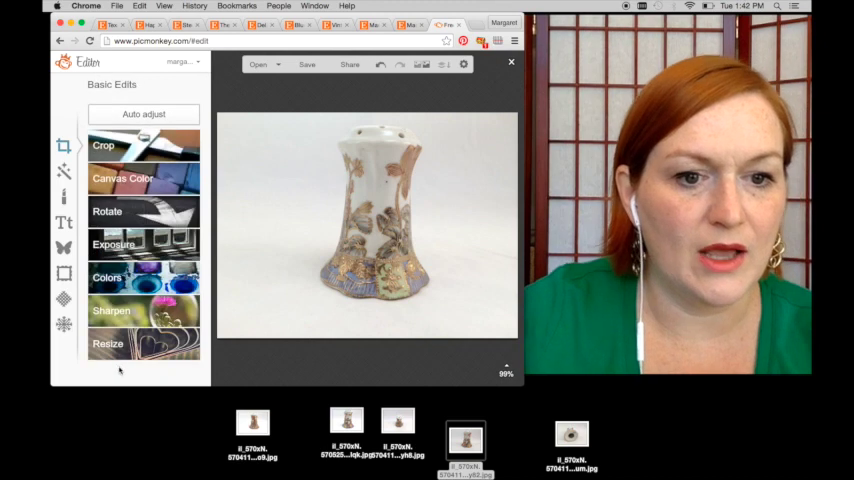
left_click(108, 276)
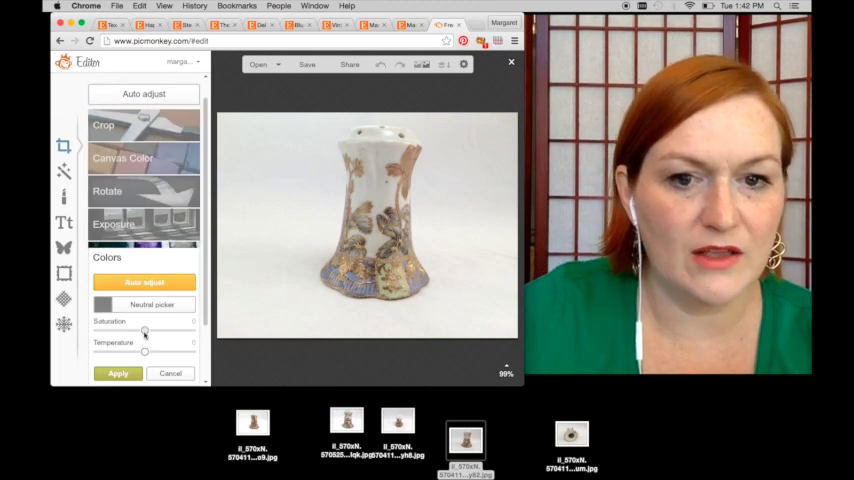
left_click_drag(144, 332, 124, 332)
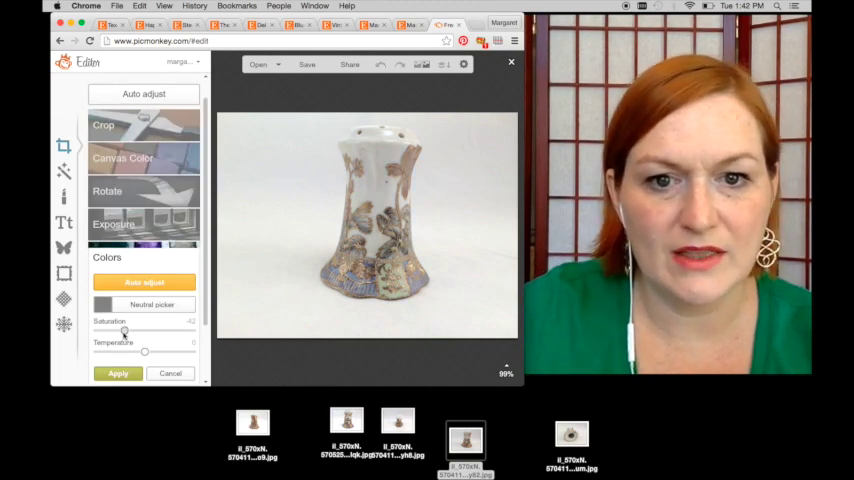
left_click_drag(124, 330, 140, 330)
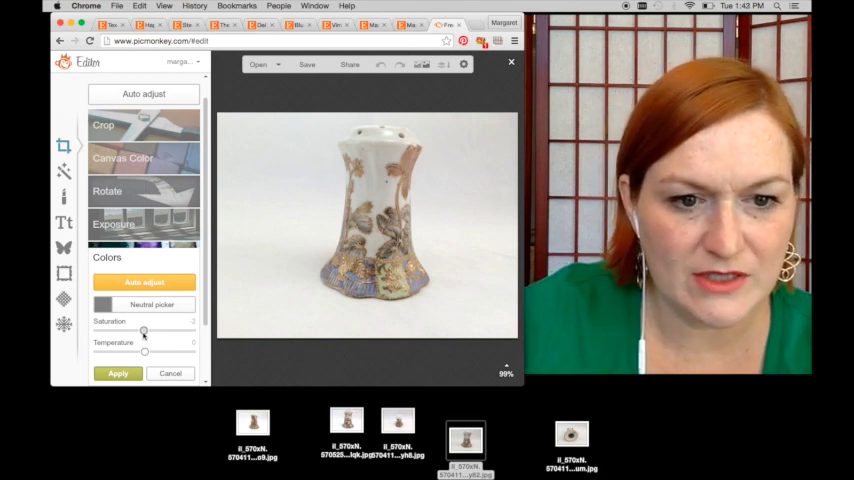
left_click_drag(144, 350, 140, 350)
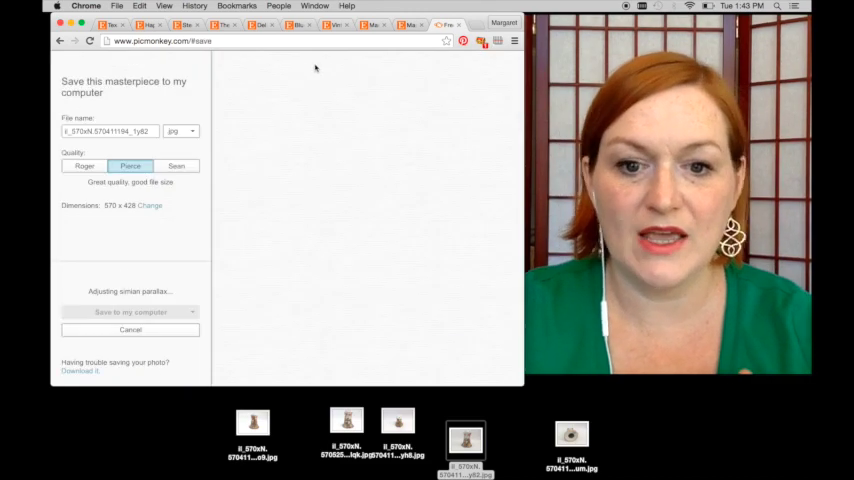
Save the edited hat pin holder photo to a chosen folder on the computer as JPEG
left_click(130, 312)
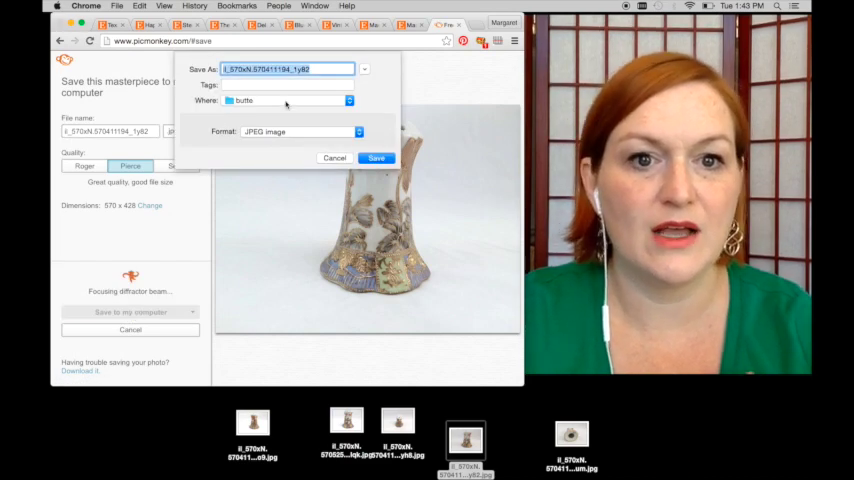
left_click(348, 100)
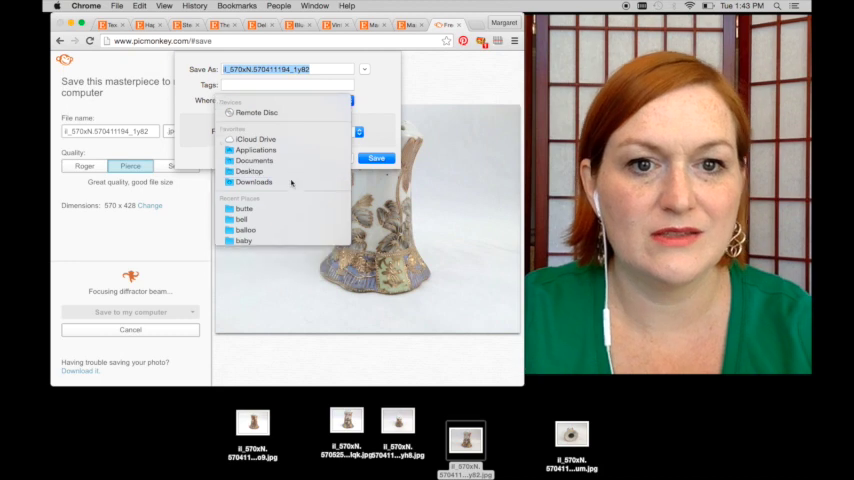
left_click(376, 158)
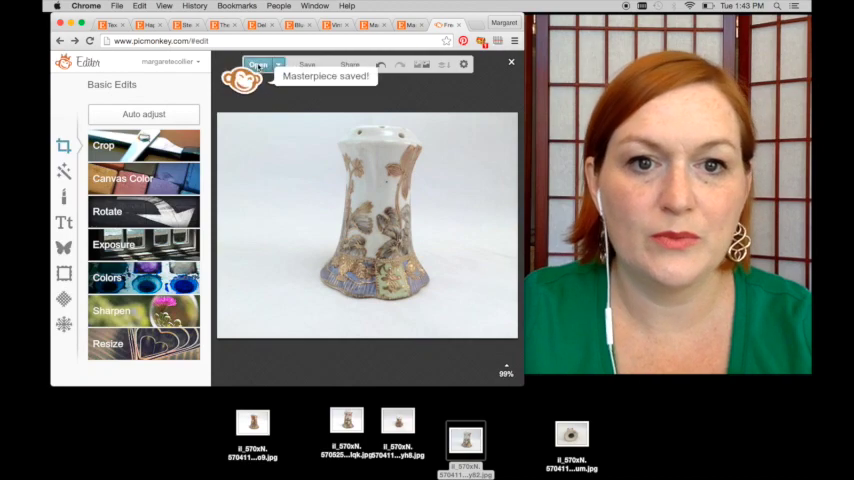
Colour-adjust the underside photo of the hat pin holder and save it to the computer
left_click(258, 64)
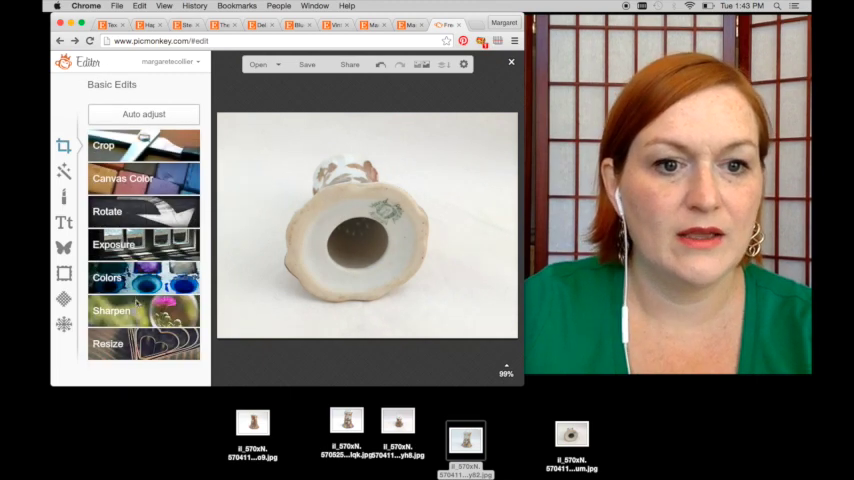
left_click(106, 278)
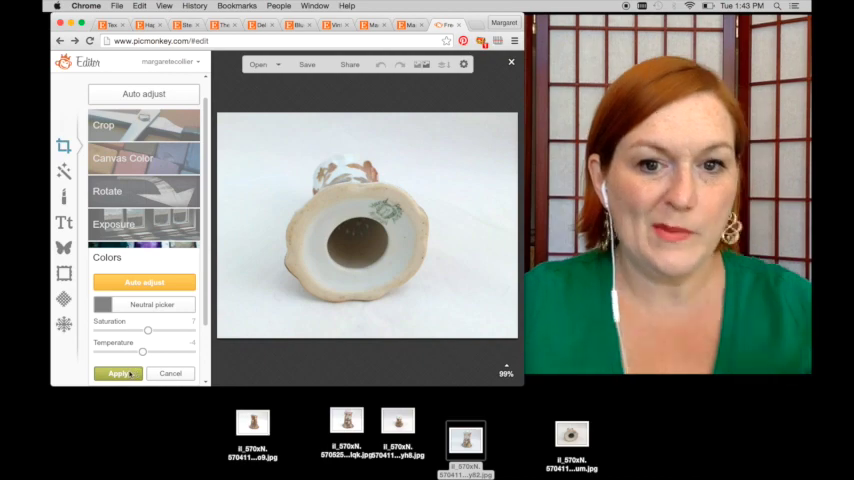
left_click(118, 372)
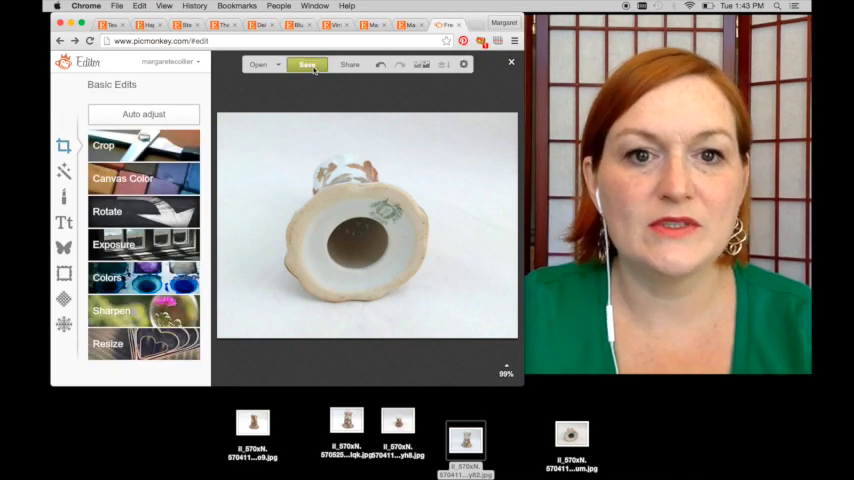
left_click(308, 64)
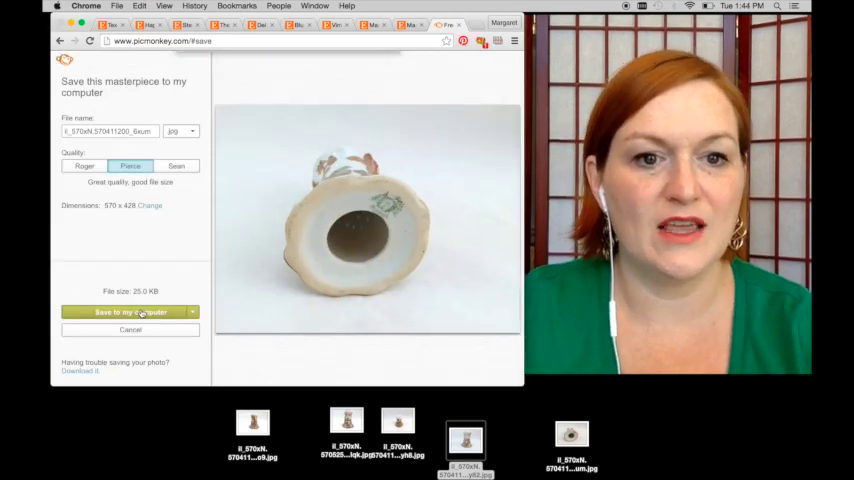
left_click(128, 312)
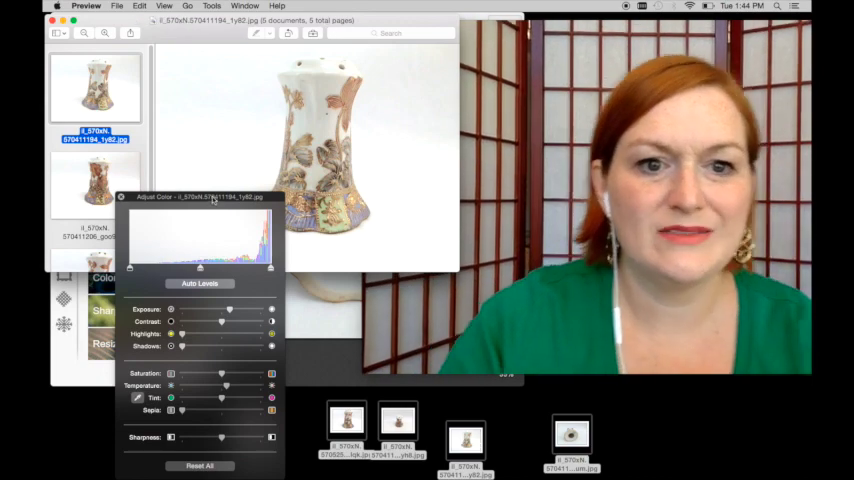
Review the edited hat pin holder photos one by one from Preview's sidebar thumbnails
left_click(96, 184)
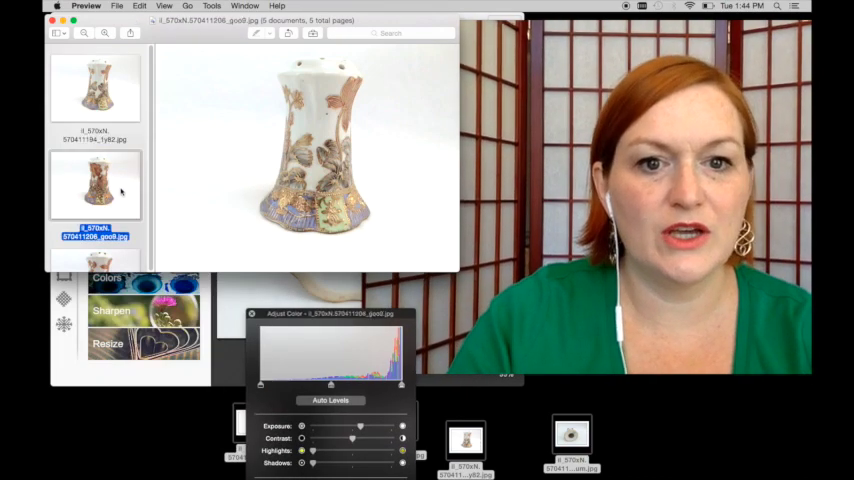
left_click(96, 216)
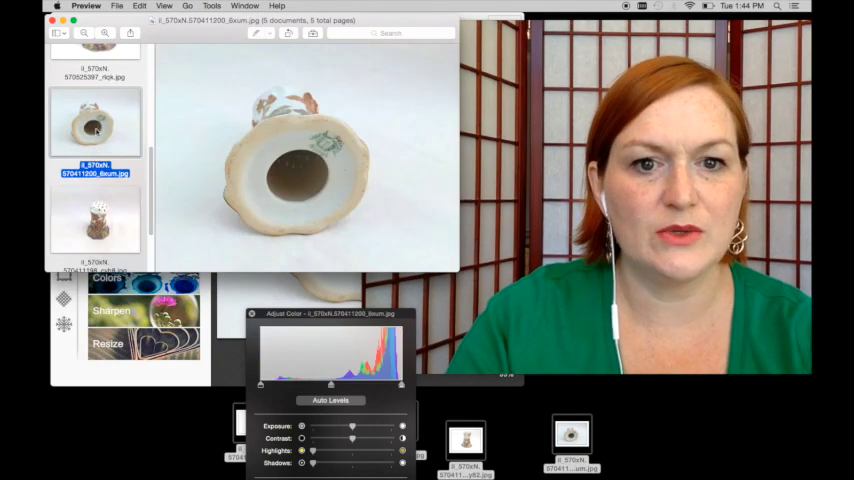
left_click(96, 220)
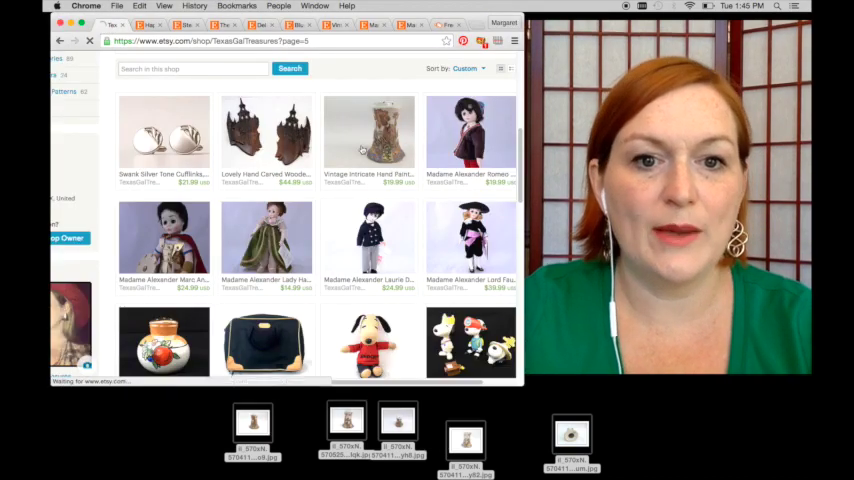
Open the hat pin holder listing from the shop grid in its Edit form
left_click(368, 136)
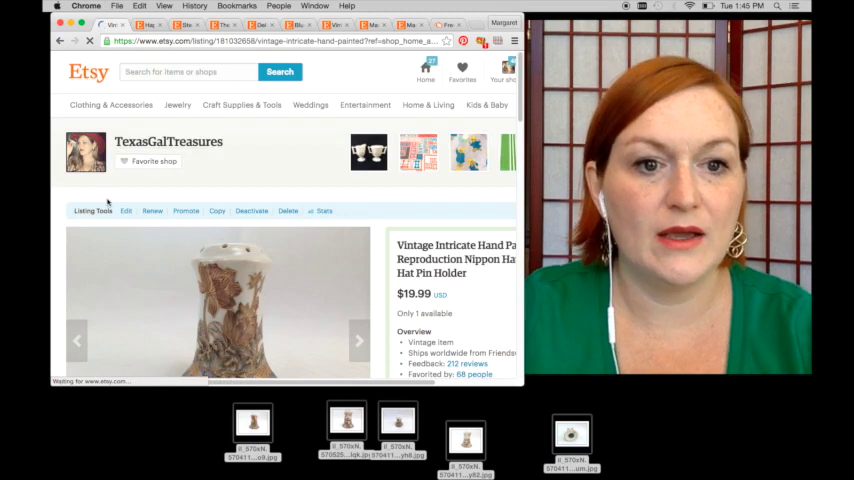
left_click(126, 210)
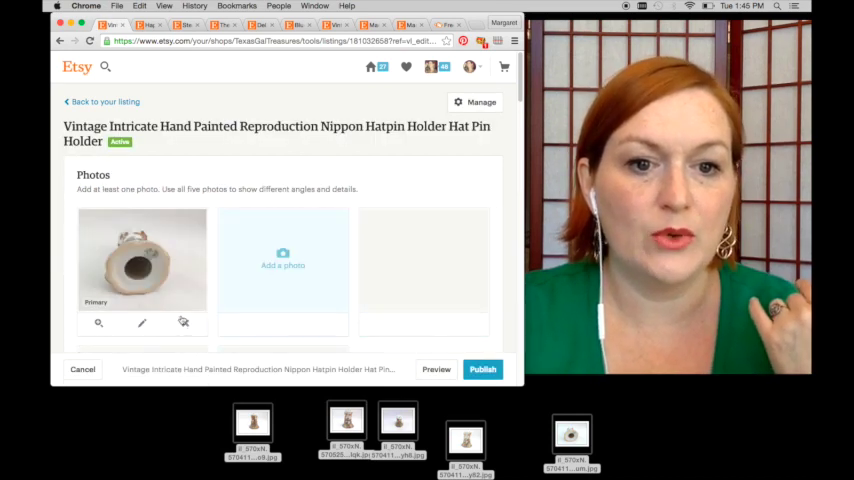
Upload the brightened hat pin holder image files from the Desktop into the listing's photos
left_click(284, 258)
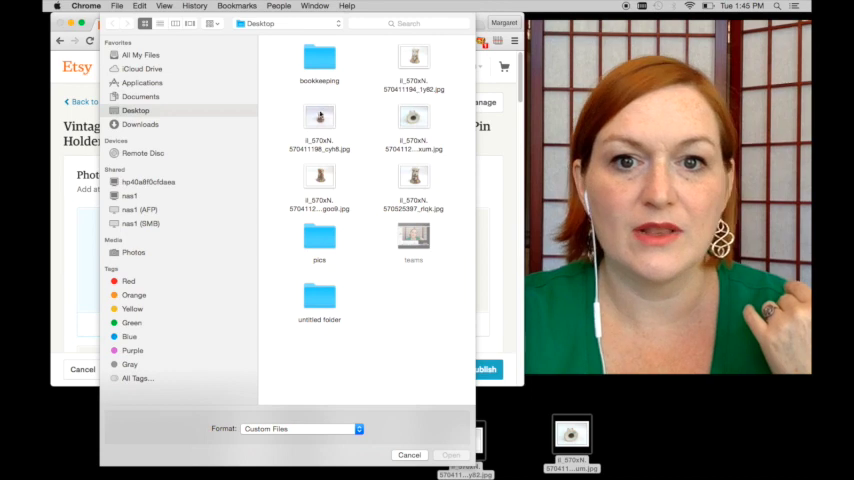
left_click(412, 60)
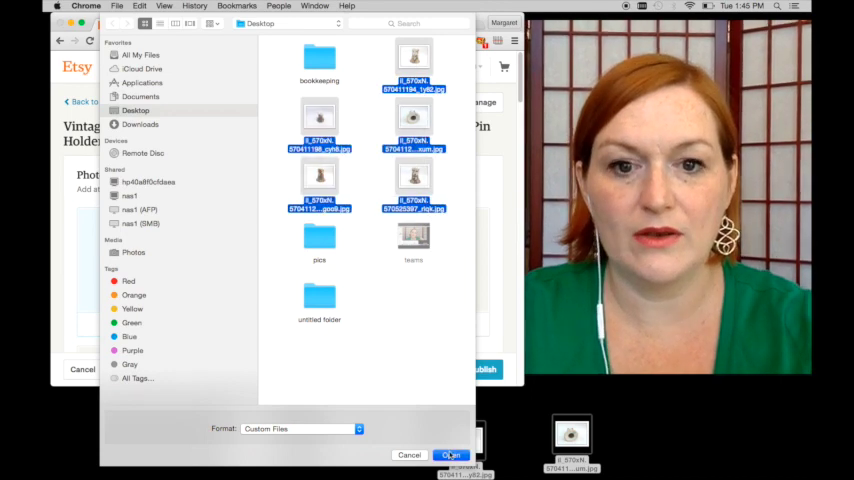
left_click(450, 456)
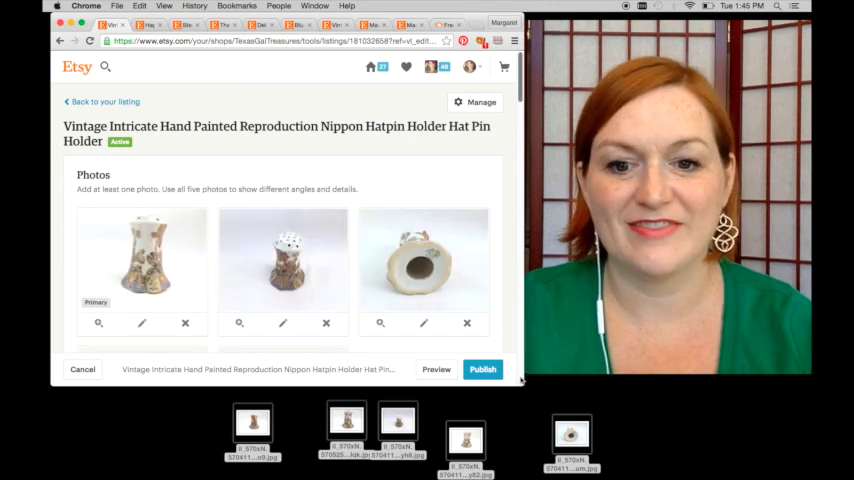
scroll("down", 3)
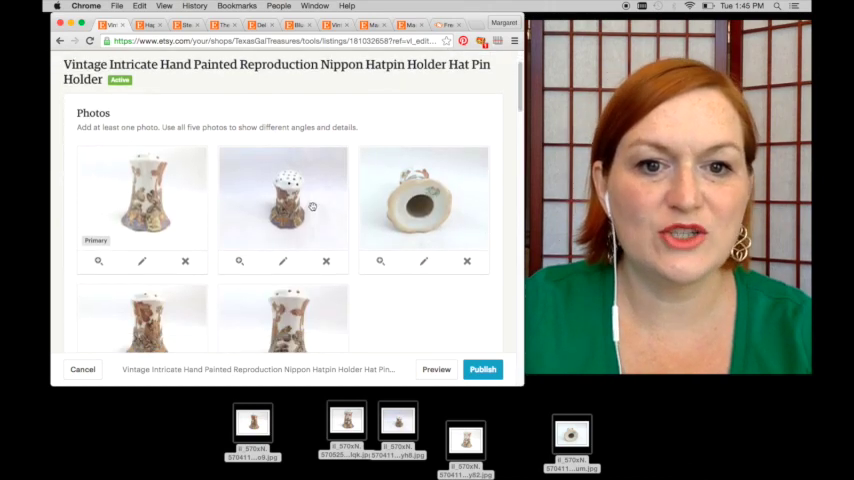
scroll("down", 3)
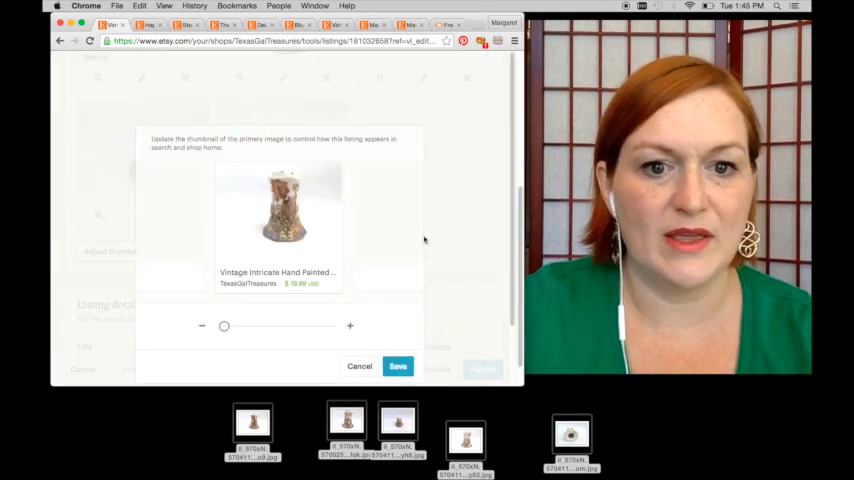
Zoom the thumbnail crop onto the hat pin holder and save the new thumbnail
left_click_drag(224, 324, 236, 324)
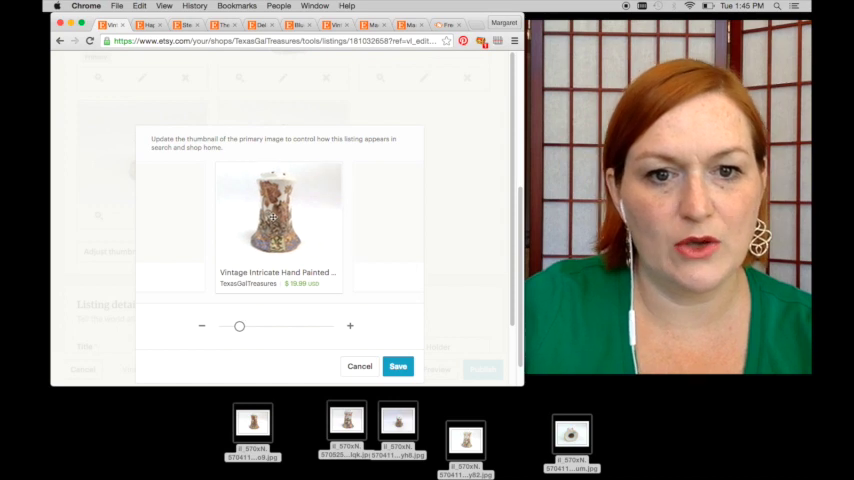
left_click_drag(238, 326, 240, 328)
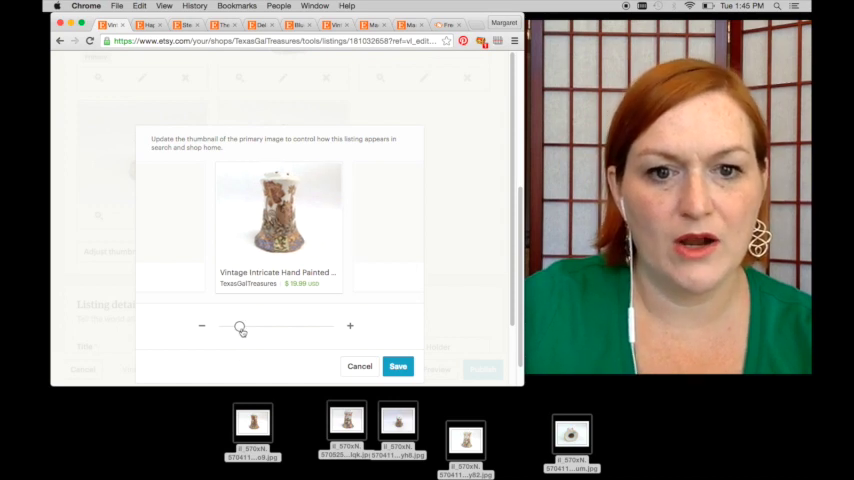
left_click(396, 366)
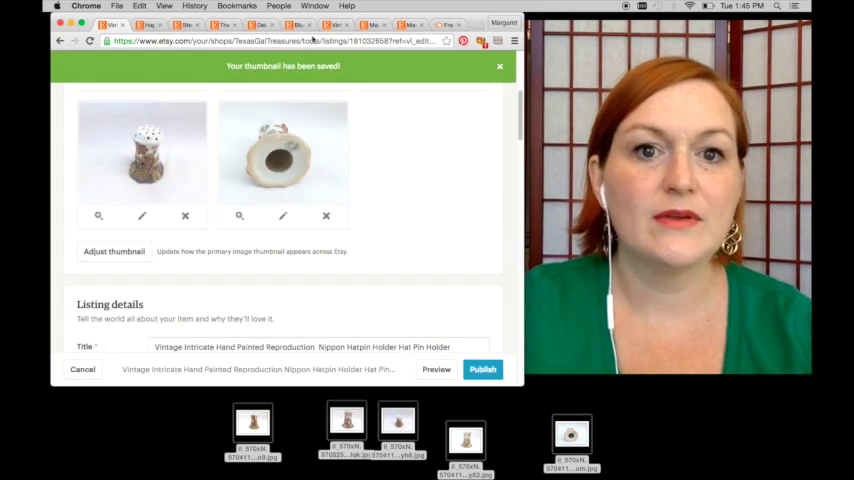
scroll("up", 3)
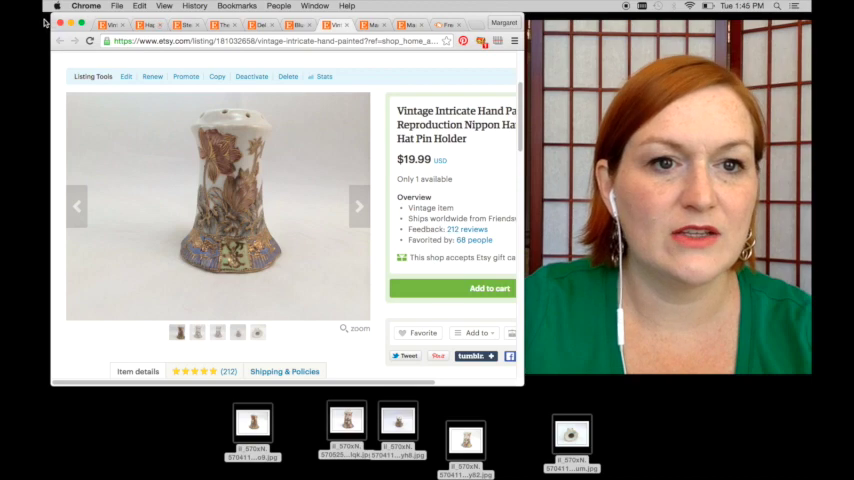
Browse the hat pin holder listing's updated photos, then move on to the green monster brooch listing
left_click(124, 76)
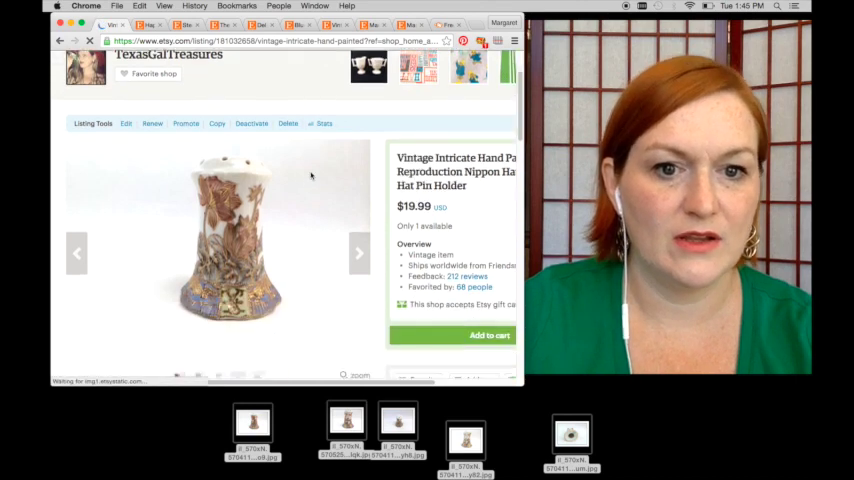
scroll("up", 3)
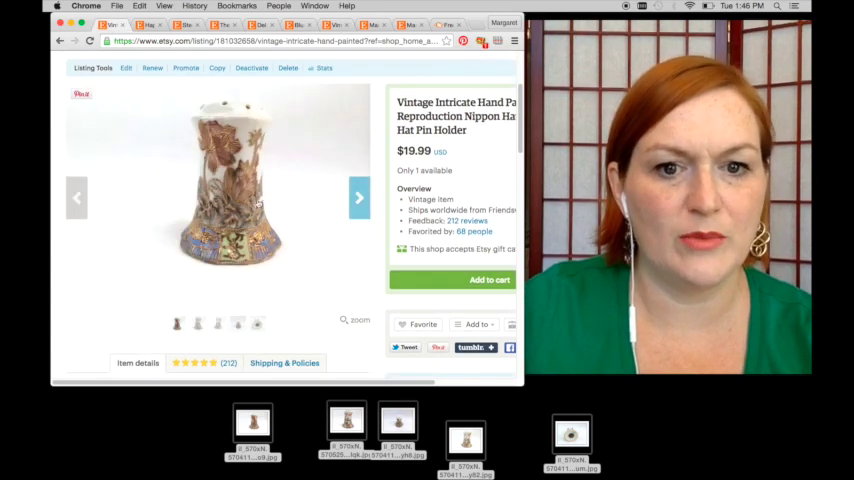
left_click(124, 68)
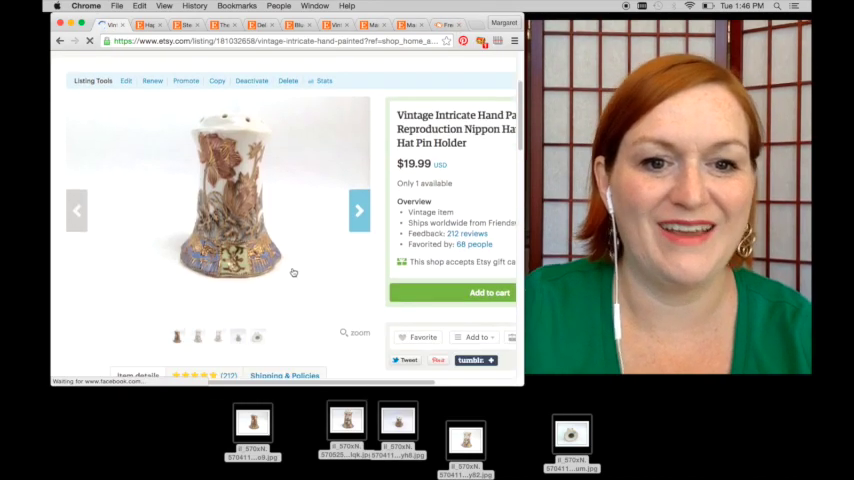
scroll("up", 3)
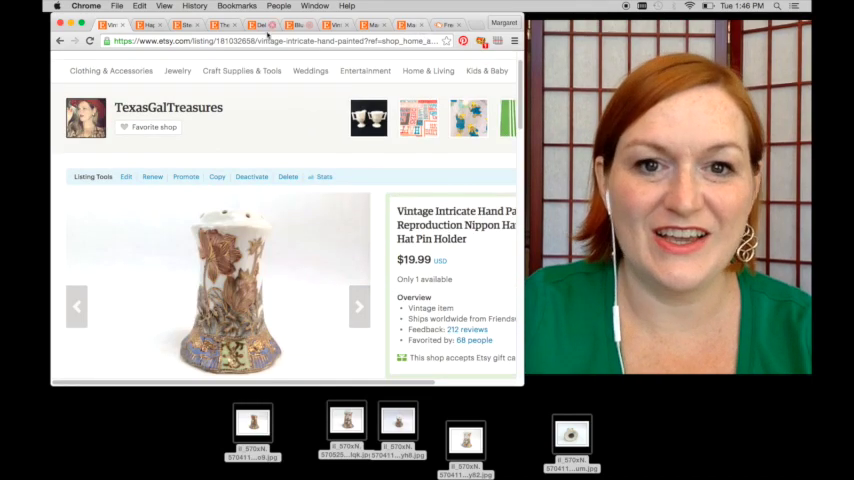
left_click(60, 40)
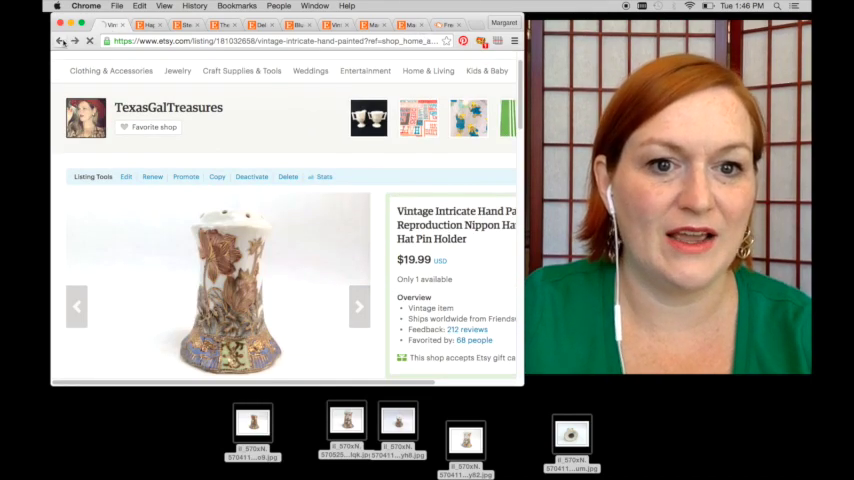
left_click(124, 176)
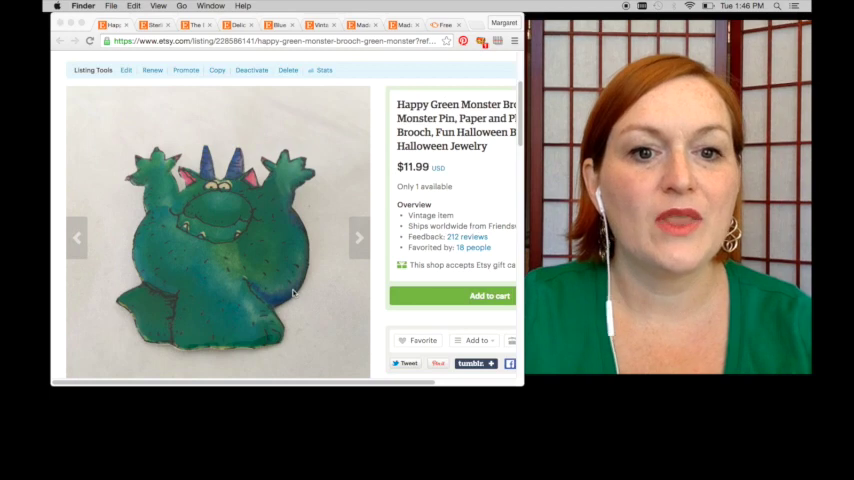
mouse_move(216, 250)
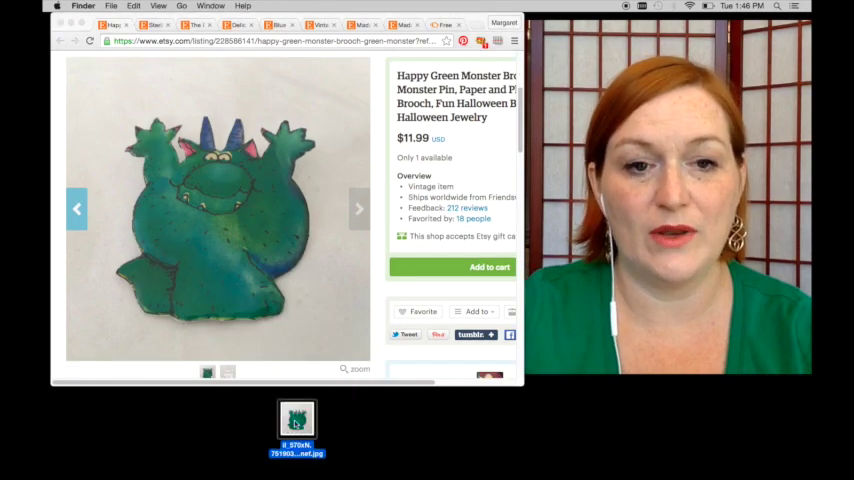
Bring up Preview's Tools menu for the green monster brooch photo
left_click(244, 8)
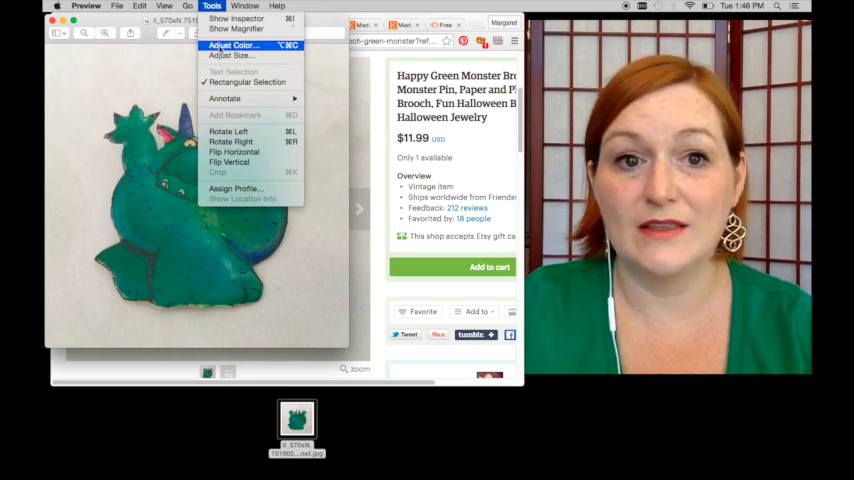
Lighten the brooch photo with Adjust Color's exposure and highlight sliders
left_click(232, 44)
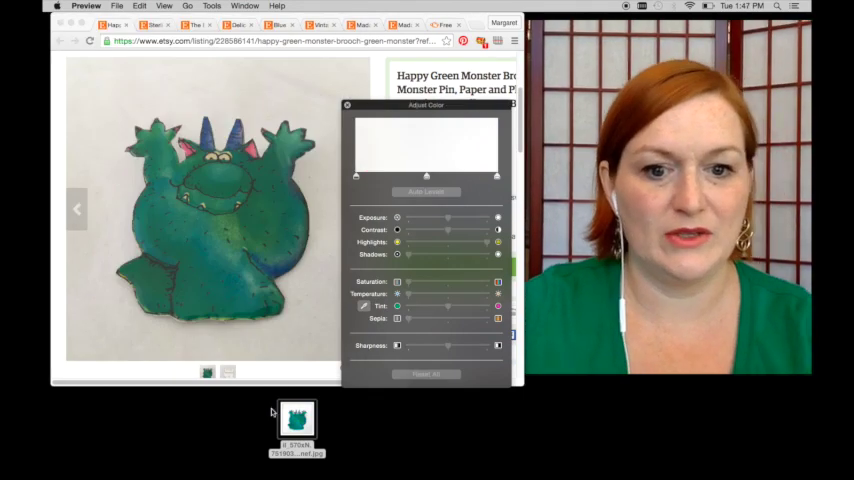
scroll("up", 3)
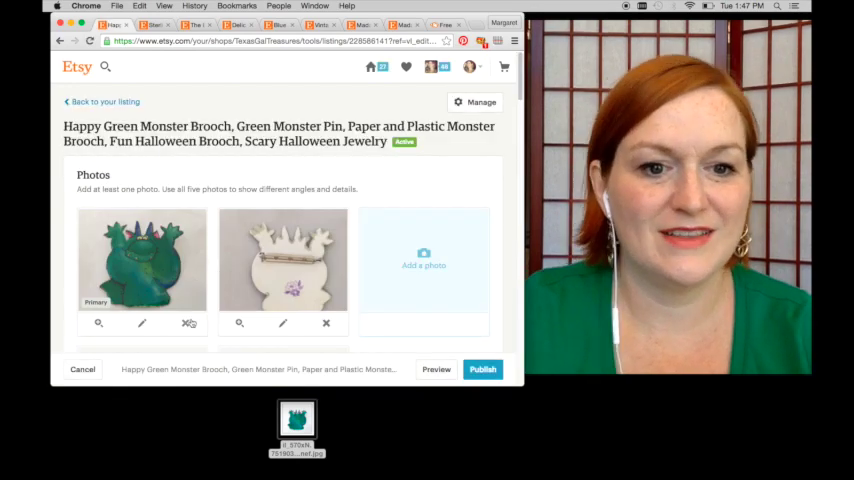
Swap the brooch's faded main photo for the brightened one and publish the listing
left_click(188, 324)
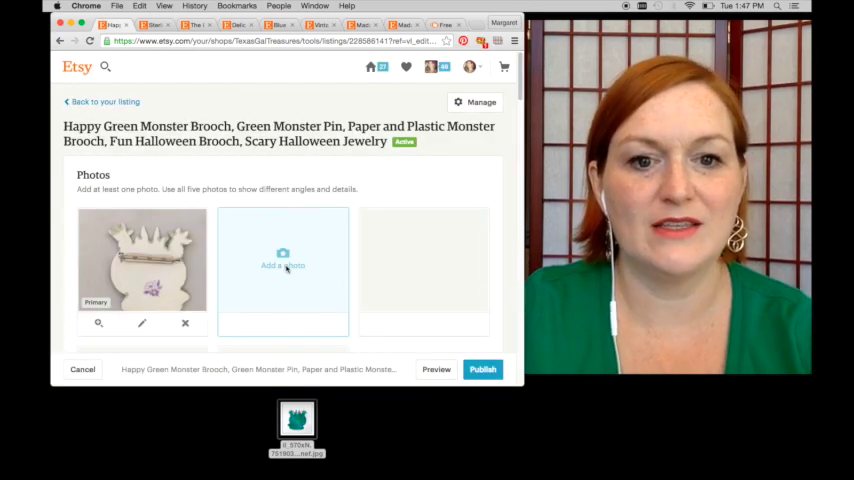
left_click(284, 264)
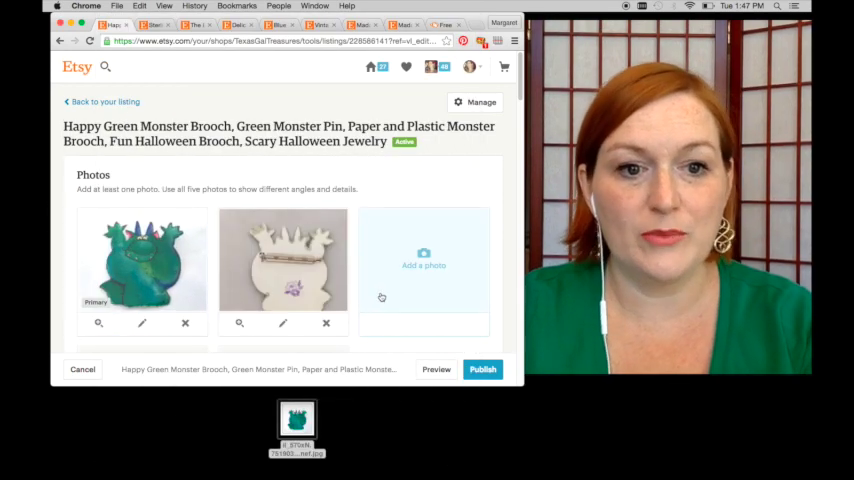
left_click(482, 368)
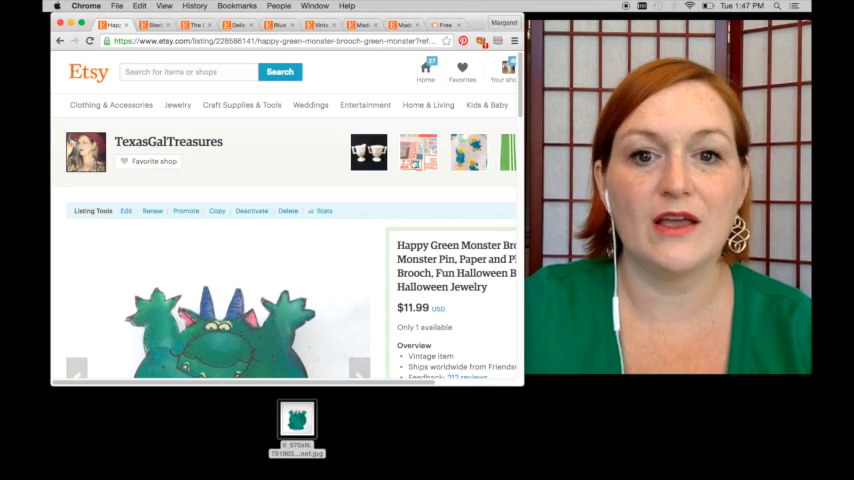
View the TexasGalTreasures public shop page and scroll through its vintage items
left_click(504, 70)
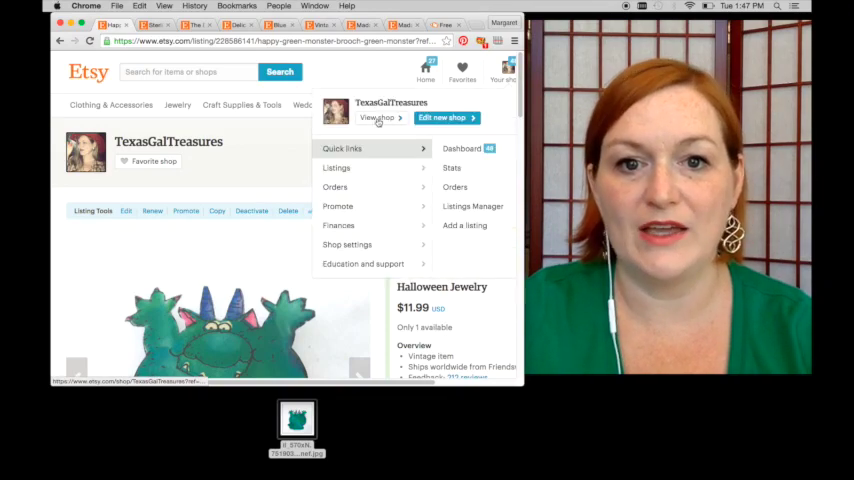
left_click(376, 118)
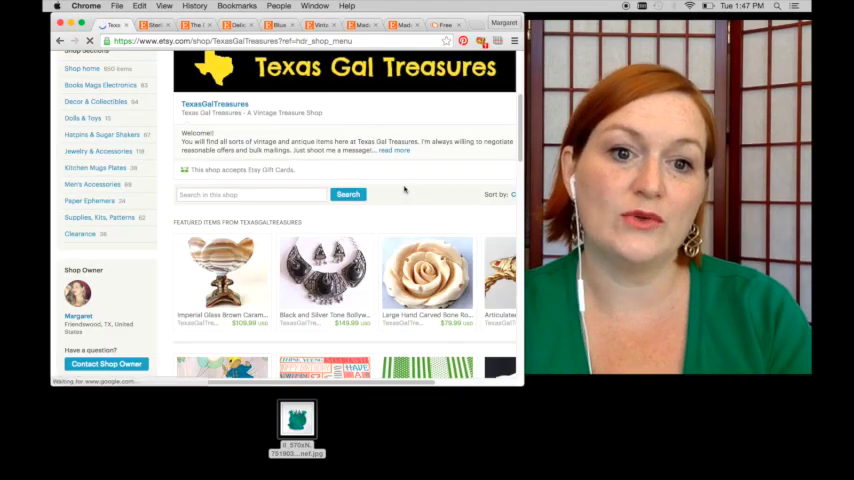
scroll("down", 3)
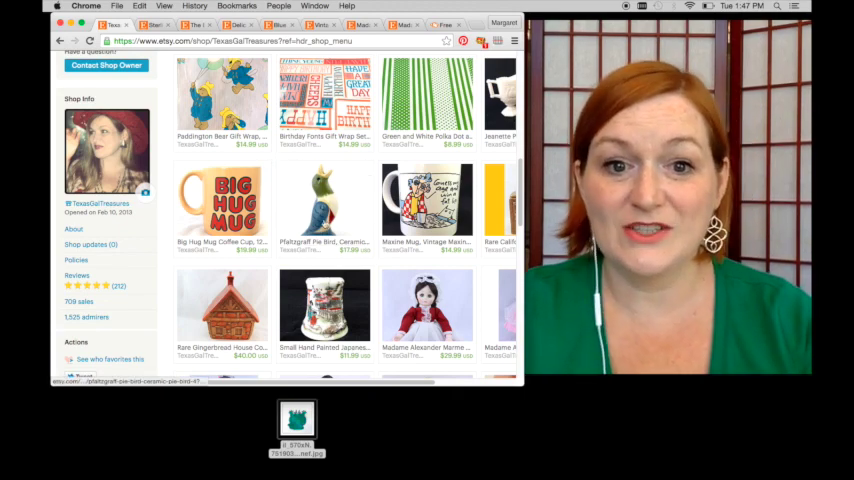
mouse_move(324, 204)
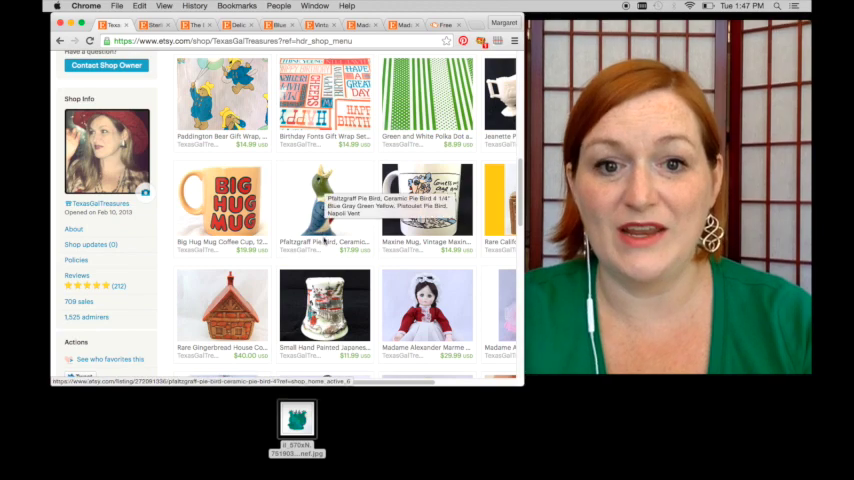